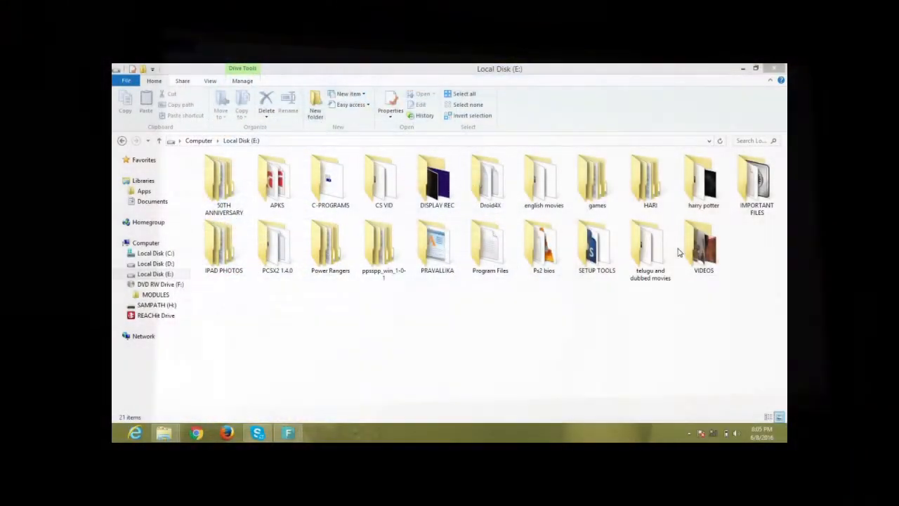
- Open the PCSX2 1.4.0 folder on drive E and pick out the pcsx2 application
double_click(277, 246)
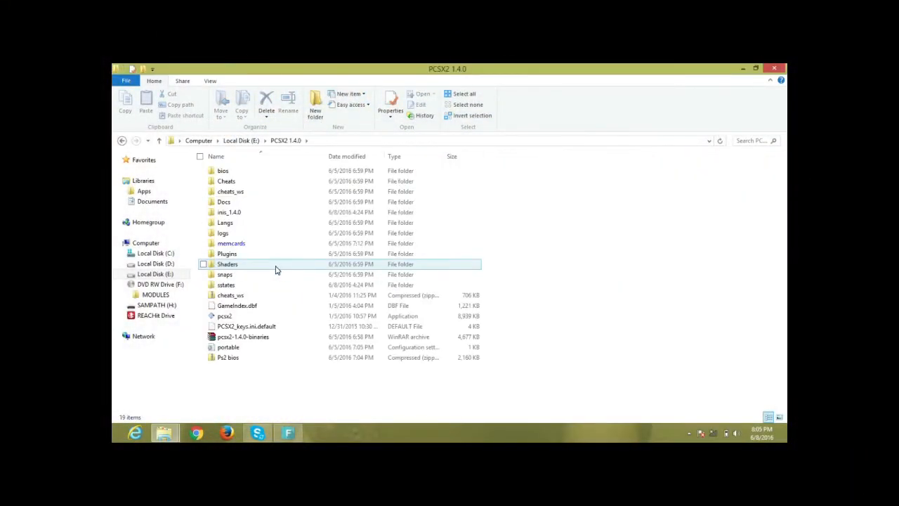
click(224, 314)
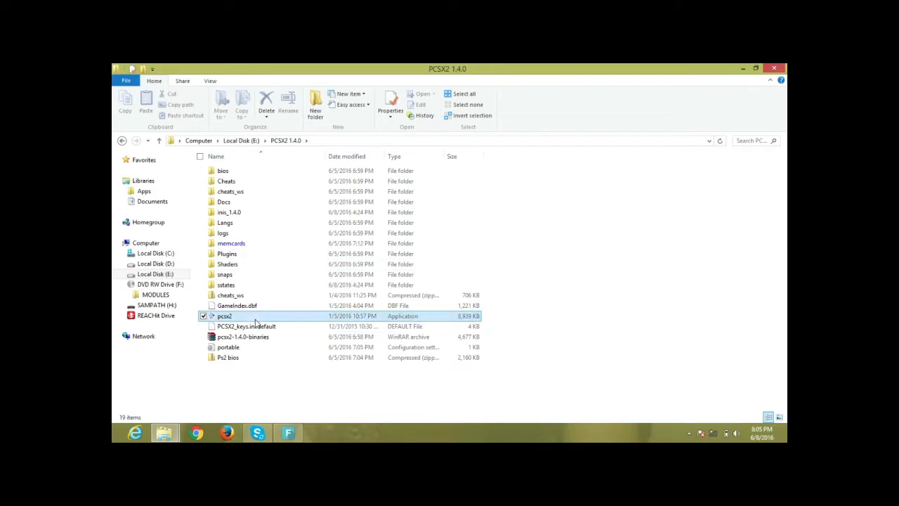
click(225, 316)
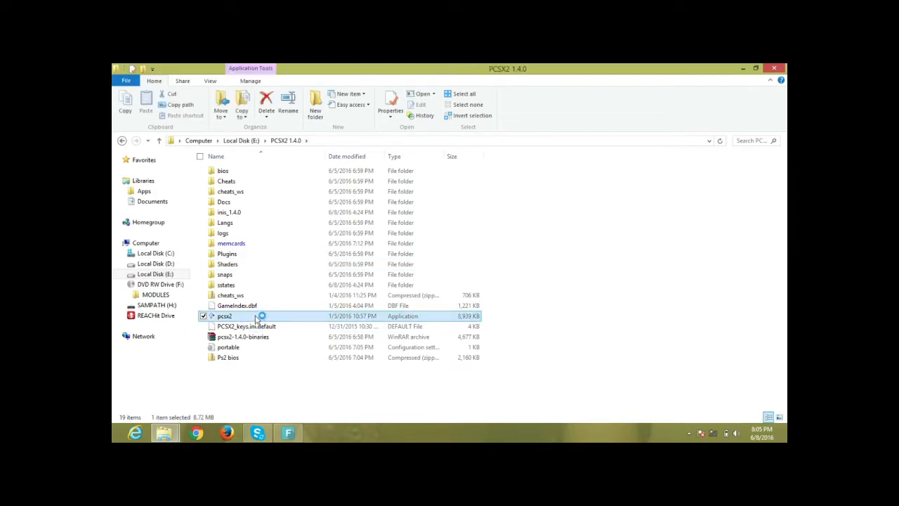
- Launch PCSX2 and set the CDVD plugin disc source to drive F
double_click(225, 314)
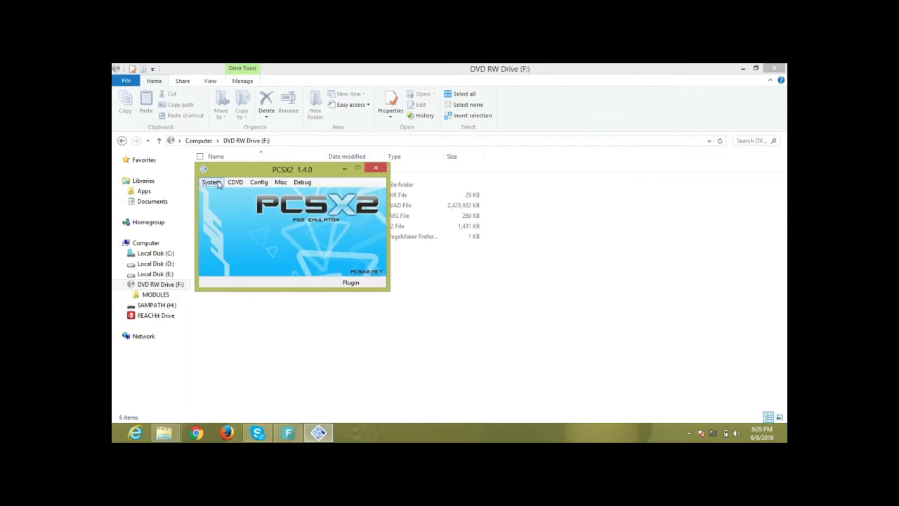
click(236, 182)
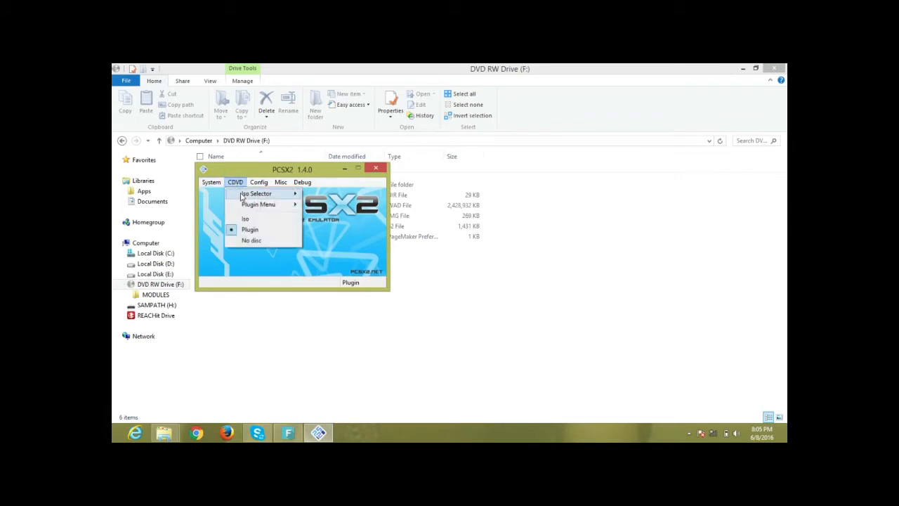
mouse_move(250, 230)
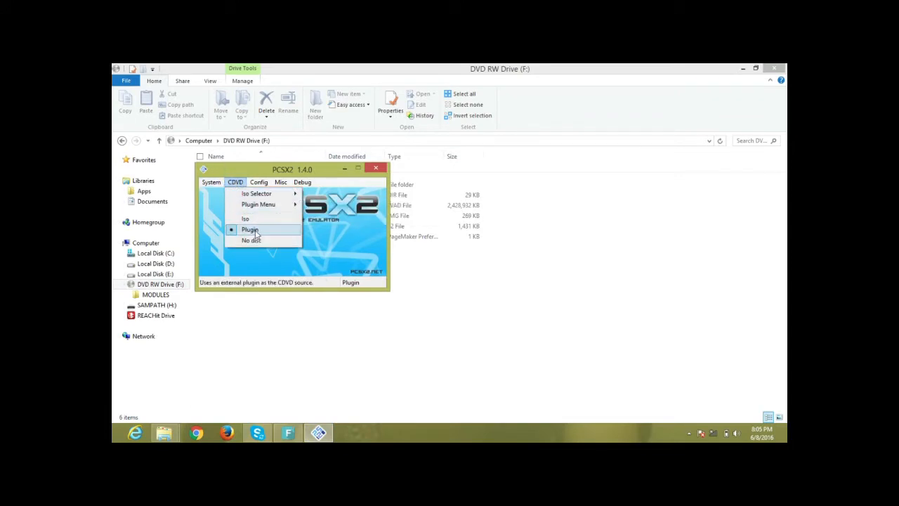
mouse_move(244, 219)
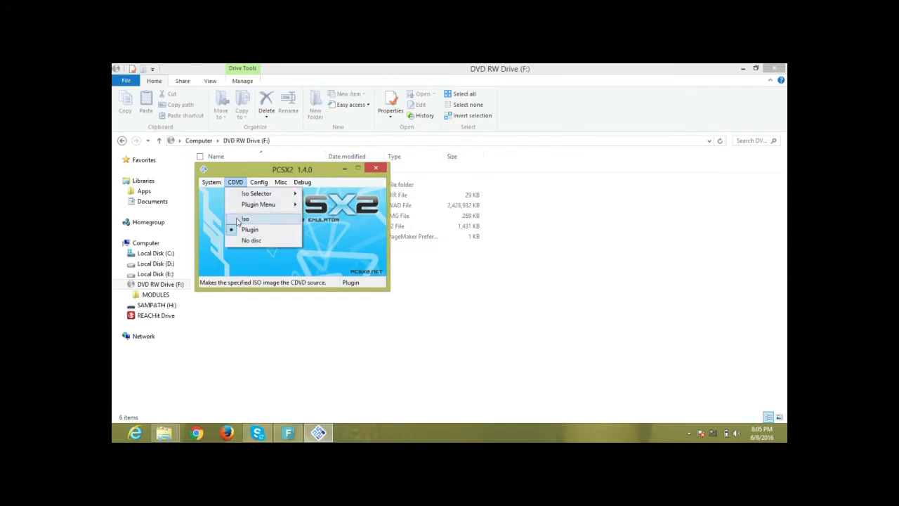
mouse_move(259, 204)
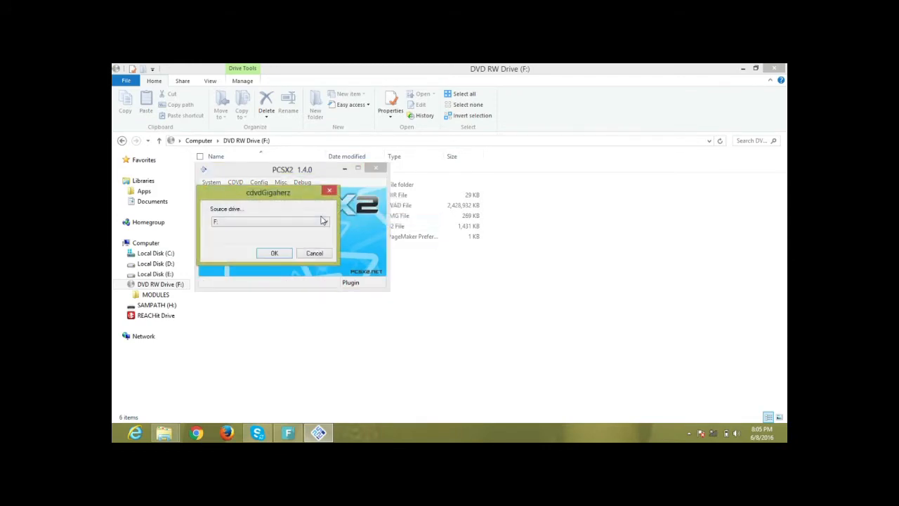
click(324, 222)
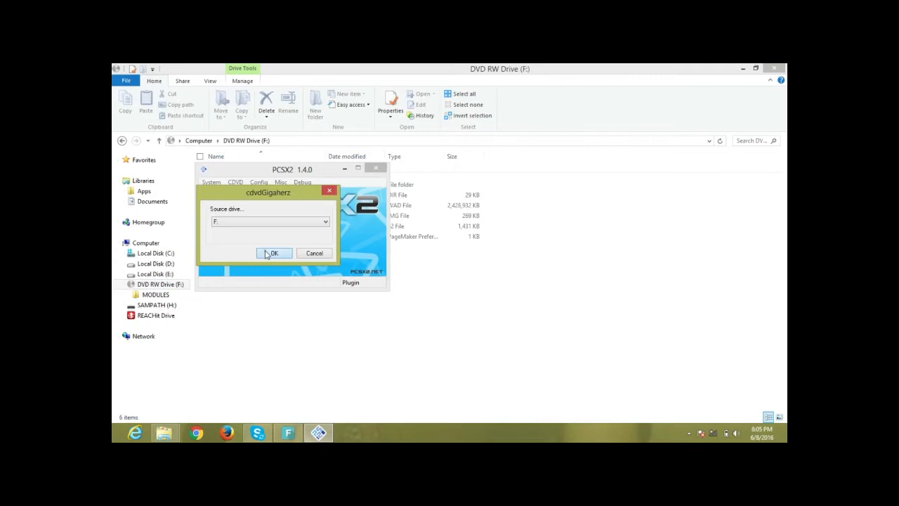
click(273, 252)
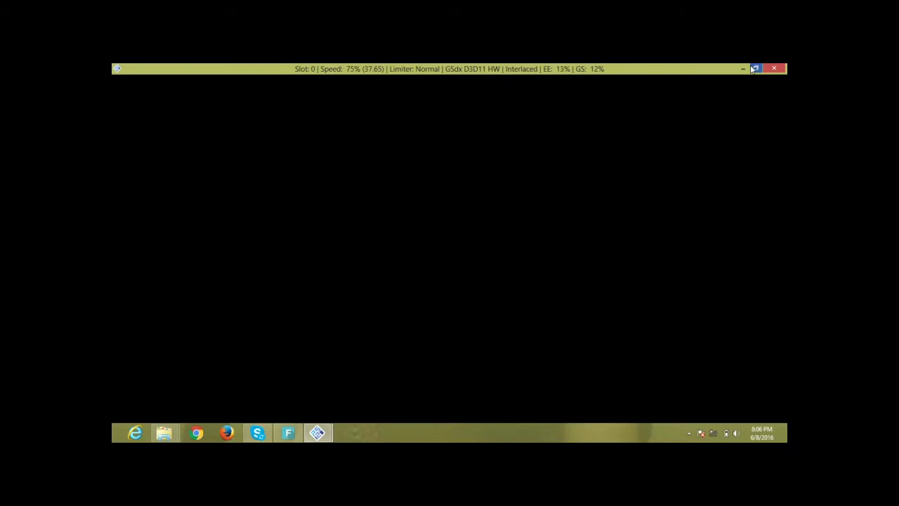
mouse_move(742, 67)
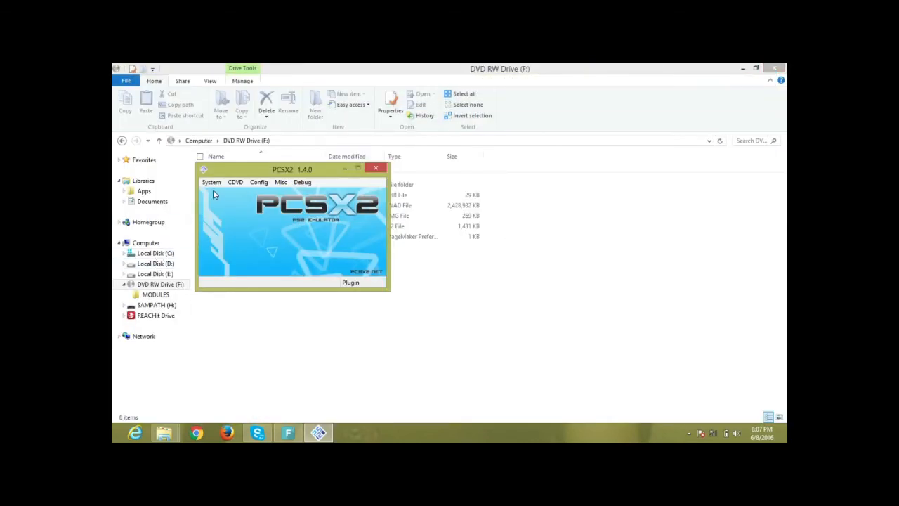
- Bring up the System menu commands that include Exit
click(211, 183)
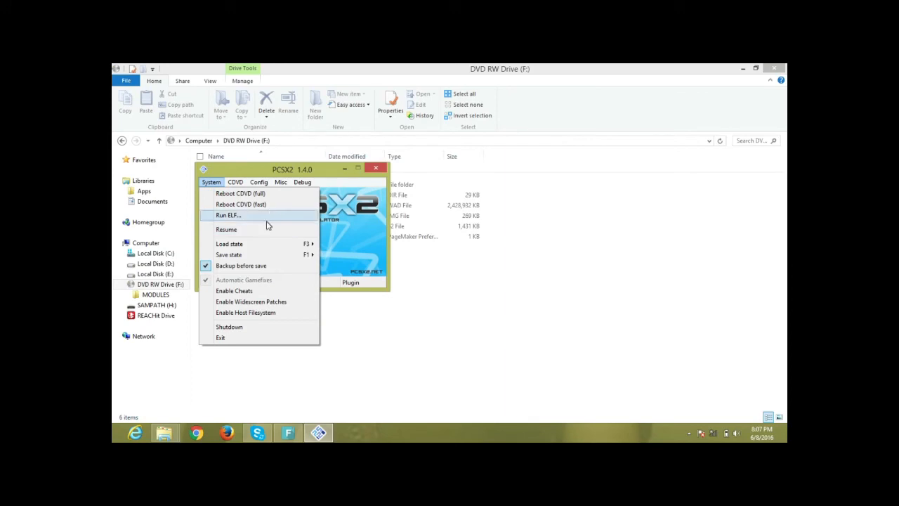
mouse_move(267, 229)
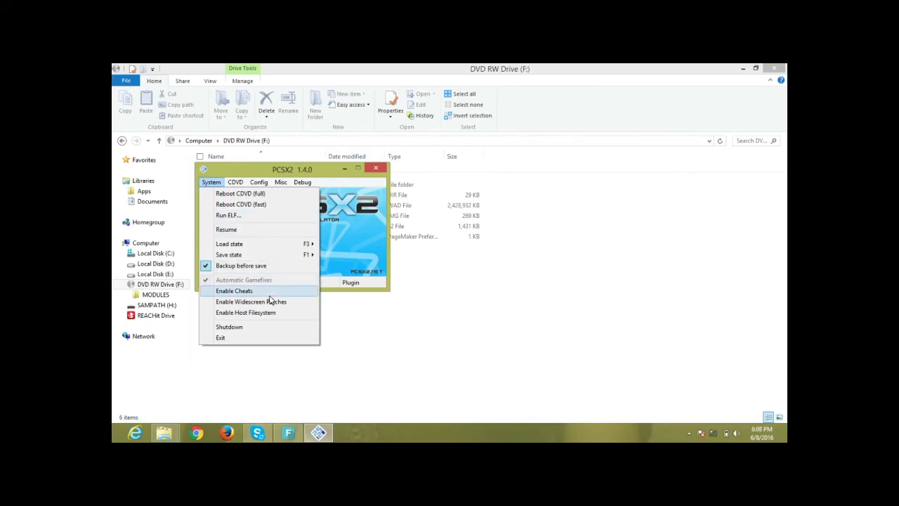
mouse_move(235, 337)
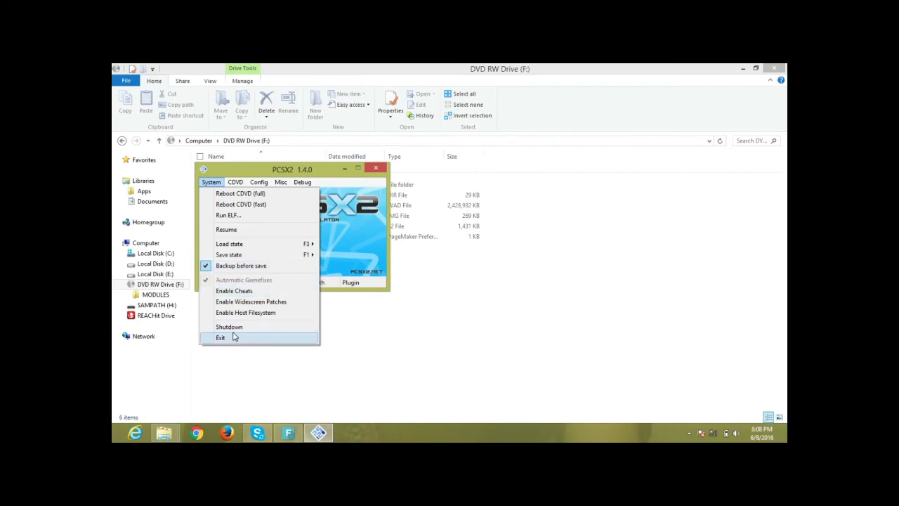